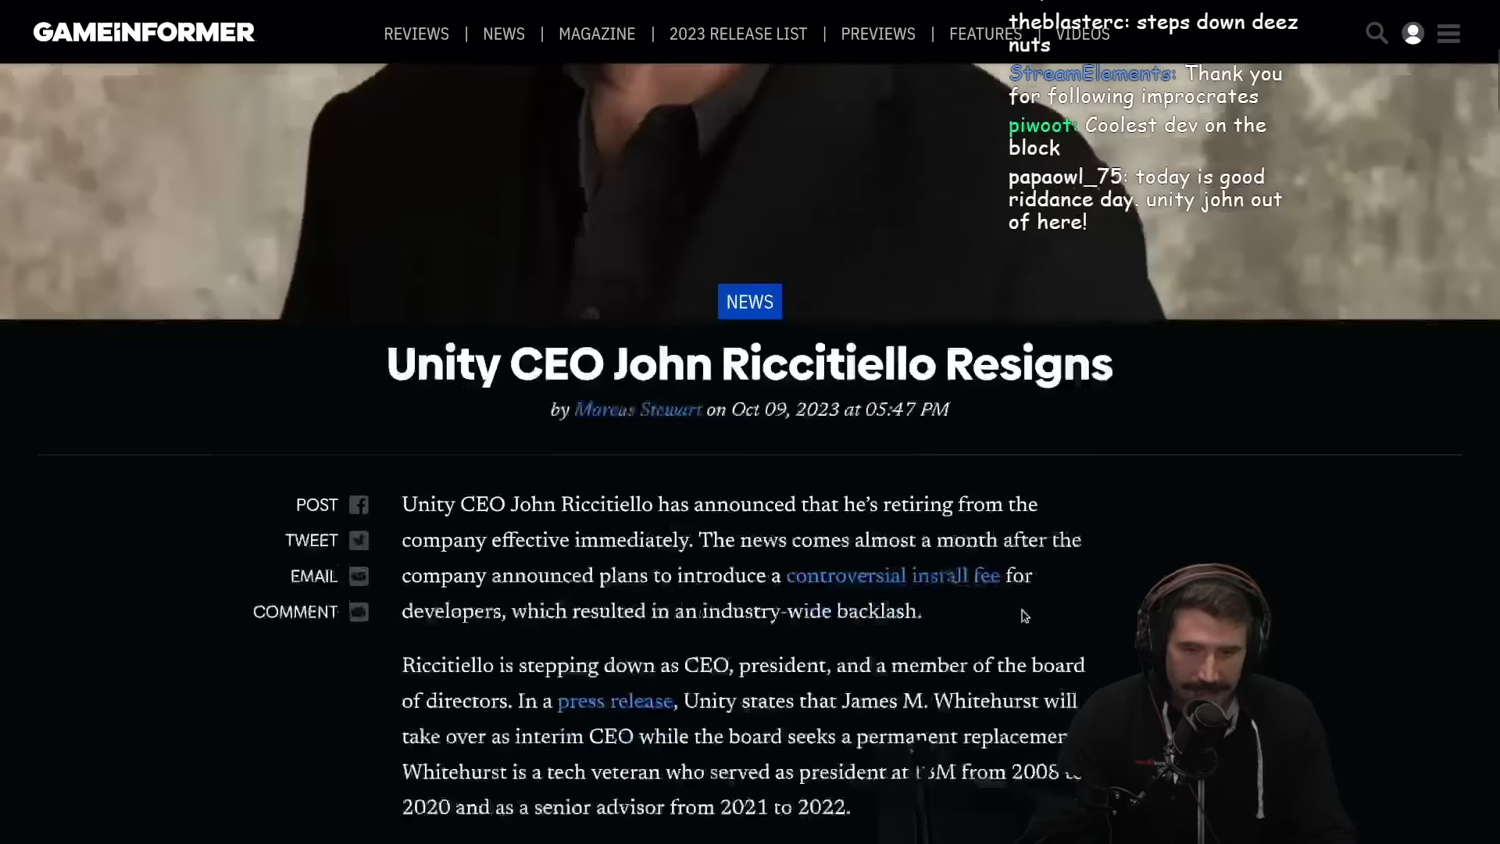
# Step: View Unity Software's market summary with the five-year chart showing 30.94 USD, down 54.73%
pyautogui.scroll(-3)
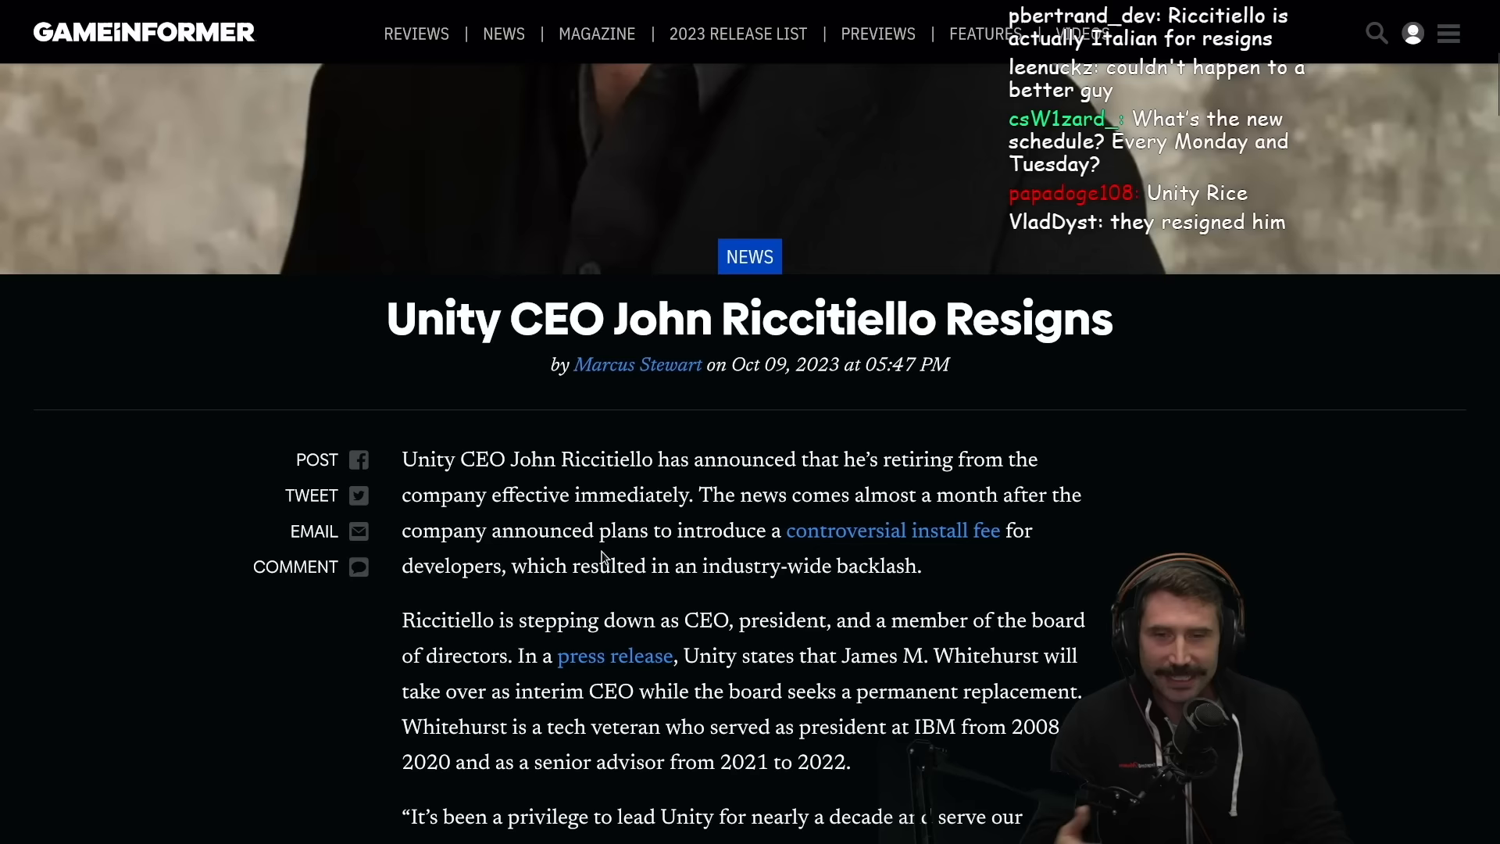
pyautogui.scroll(-3)
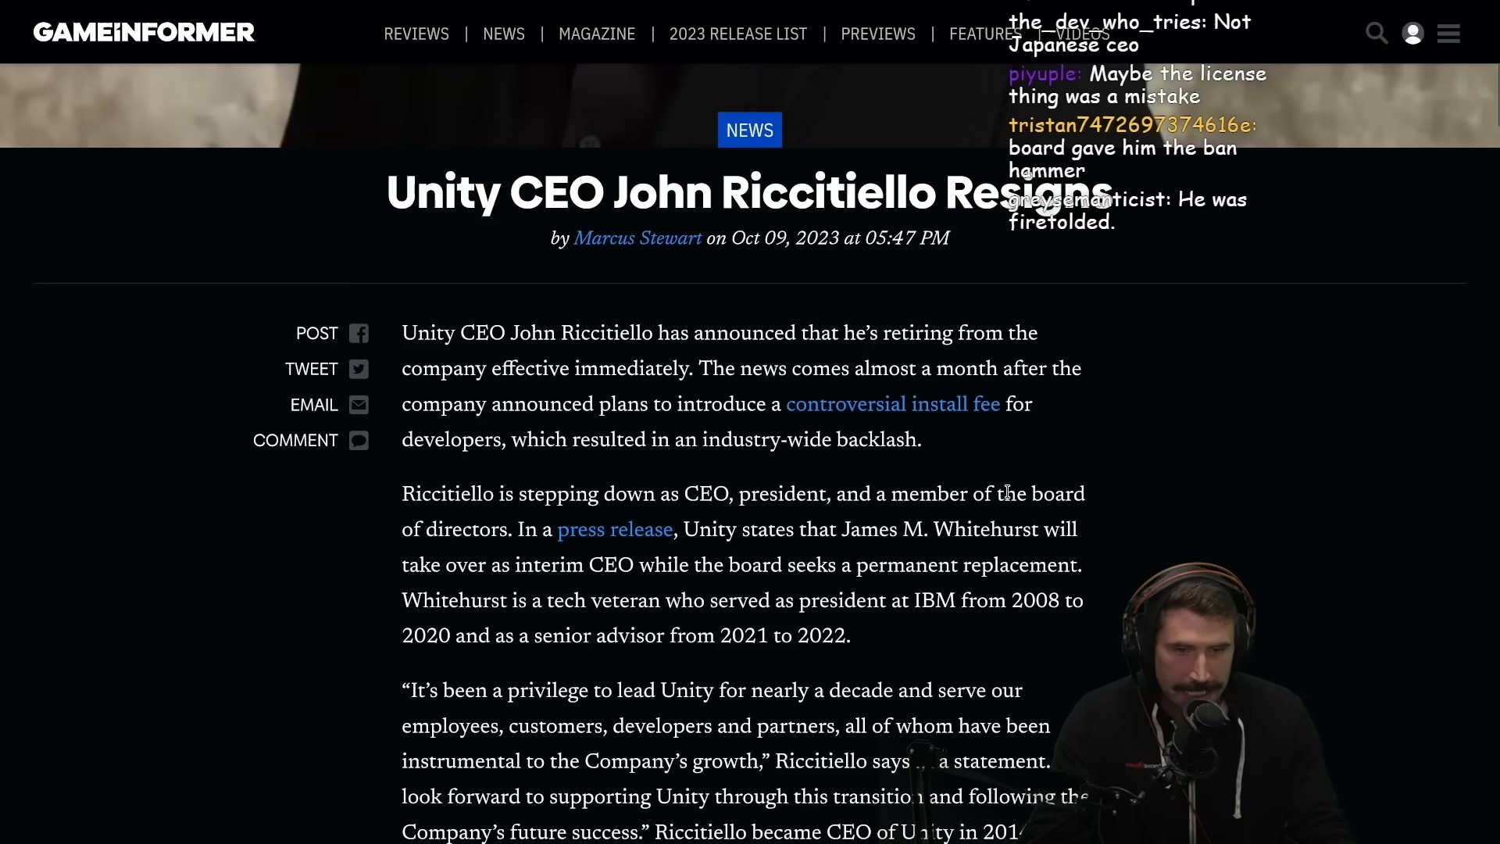
pyautogui.scroll(-3)
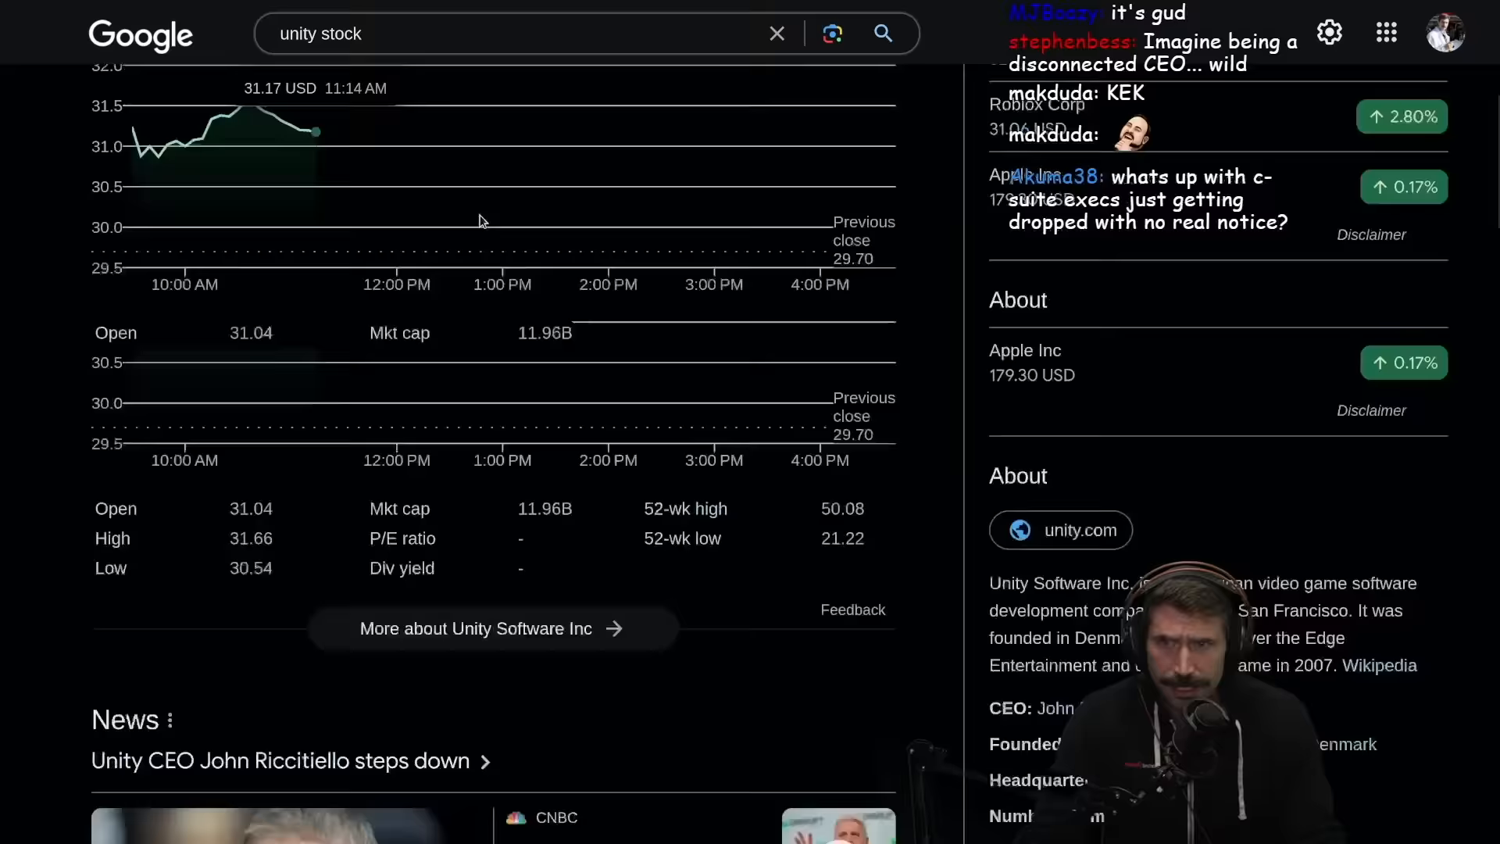
pyautogui.click(536, 286)
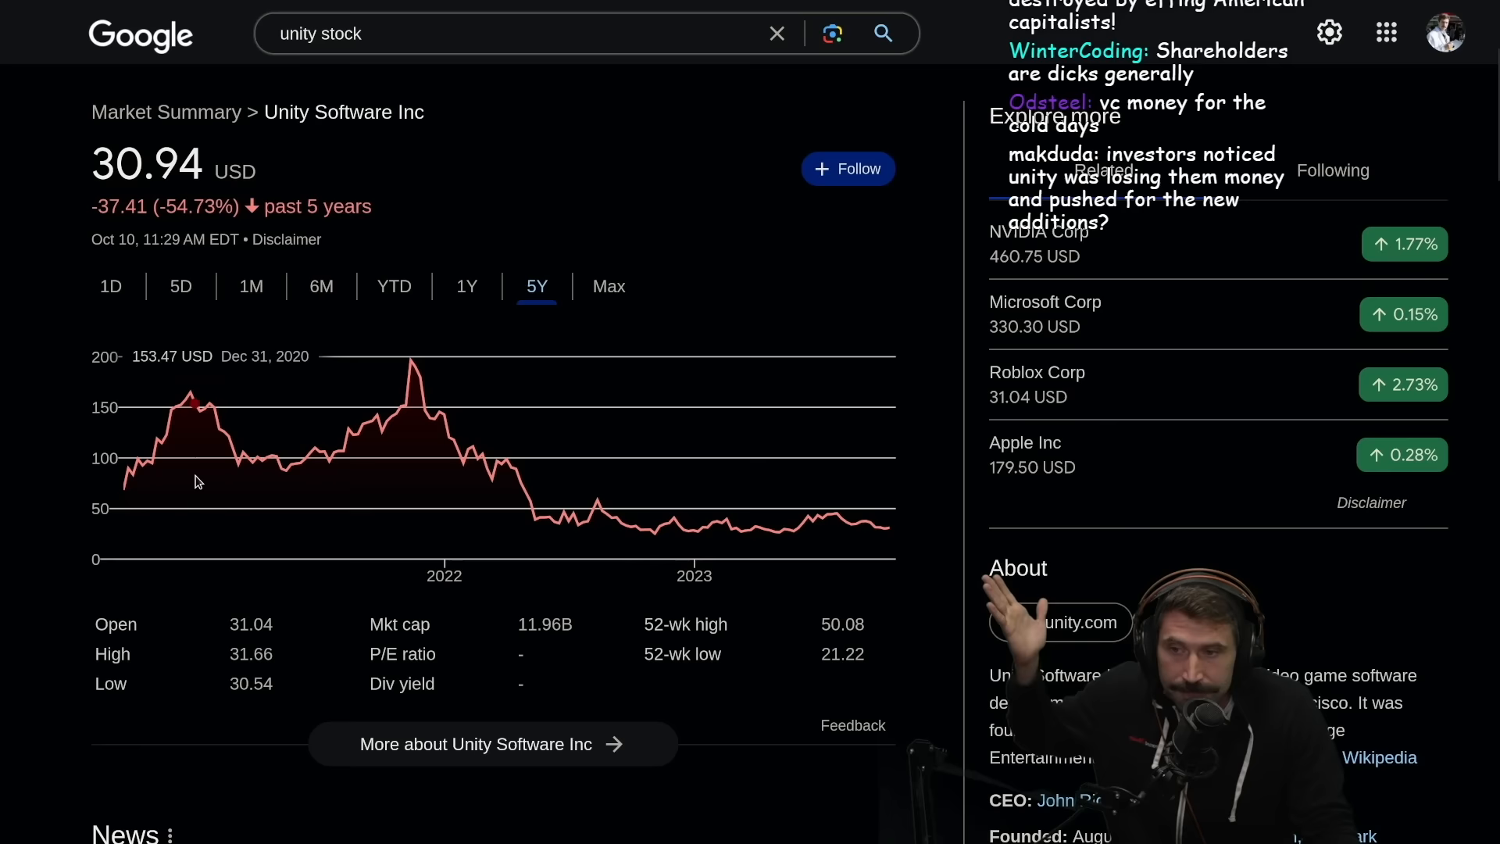
pyautogui.moveTo(246, 465)
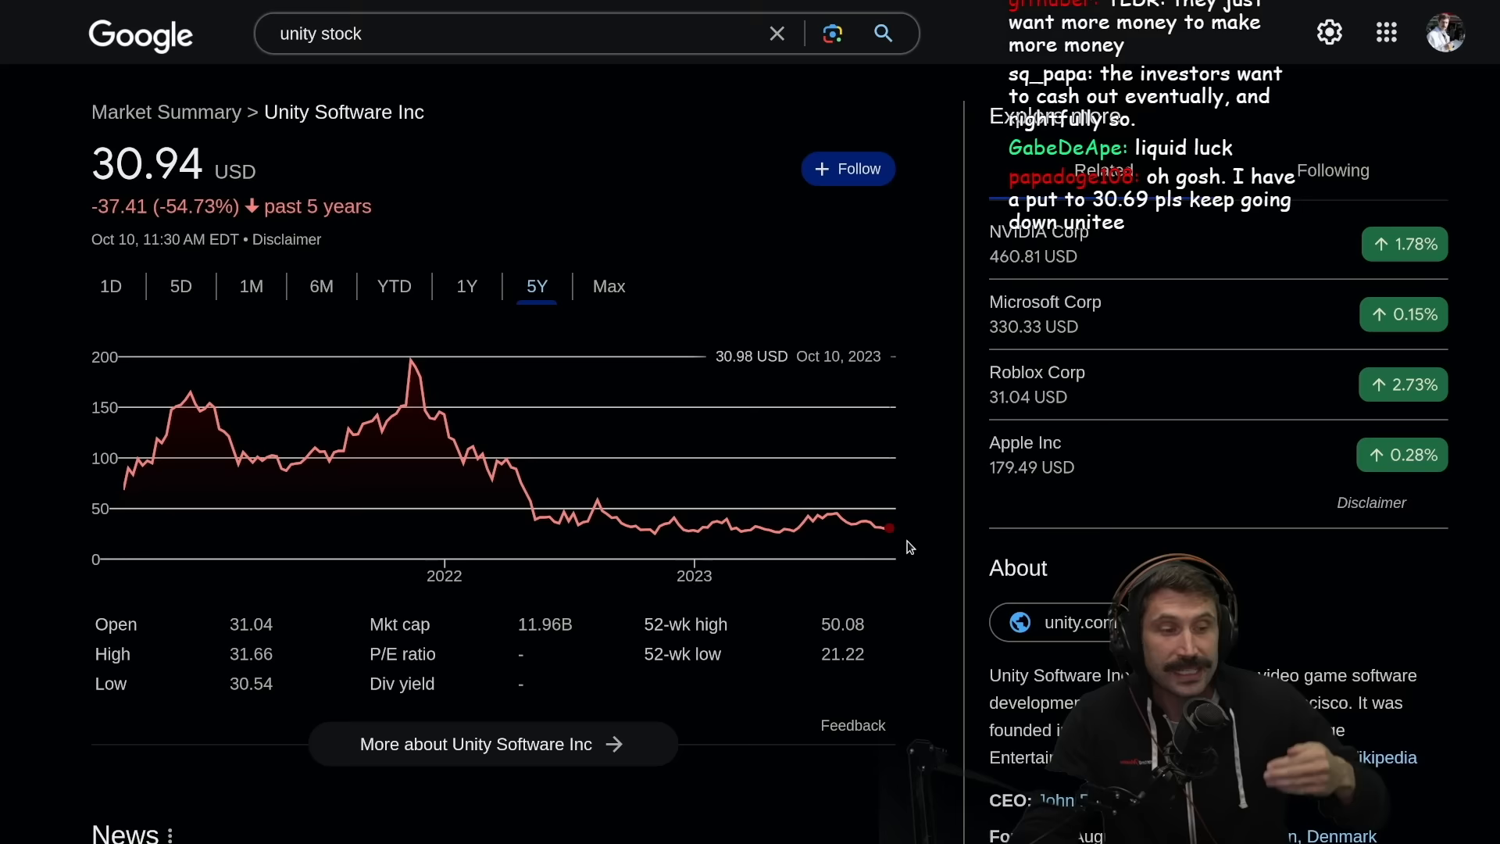
# Step: Scroll to the news headlines on CEO John Riccitiello stepping down after the pricing backlash
pyautogui.scroll(-3)
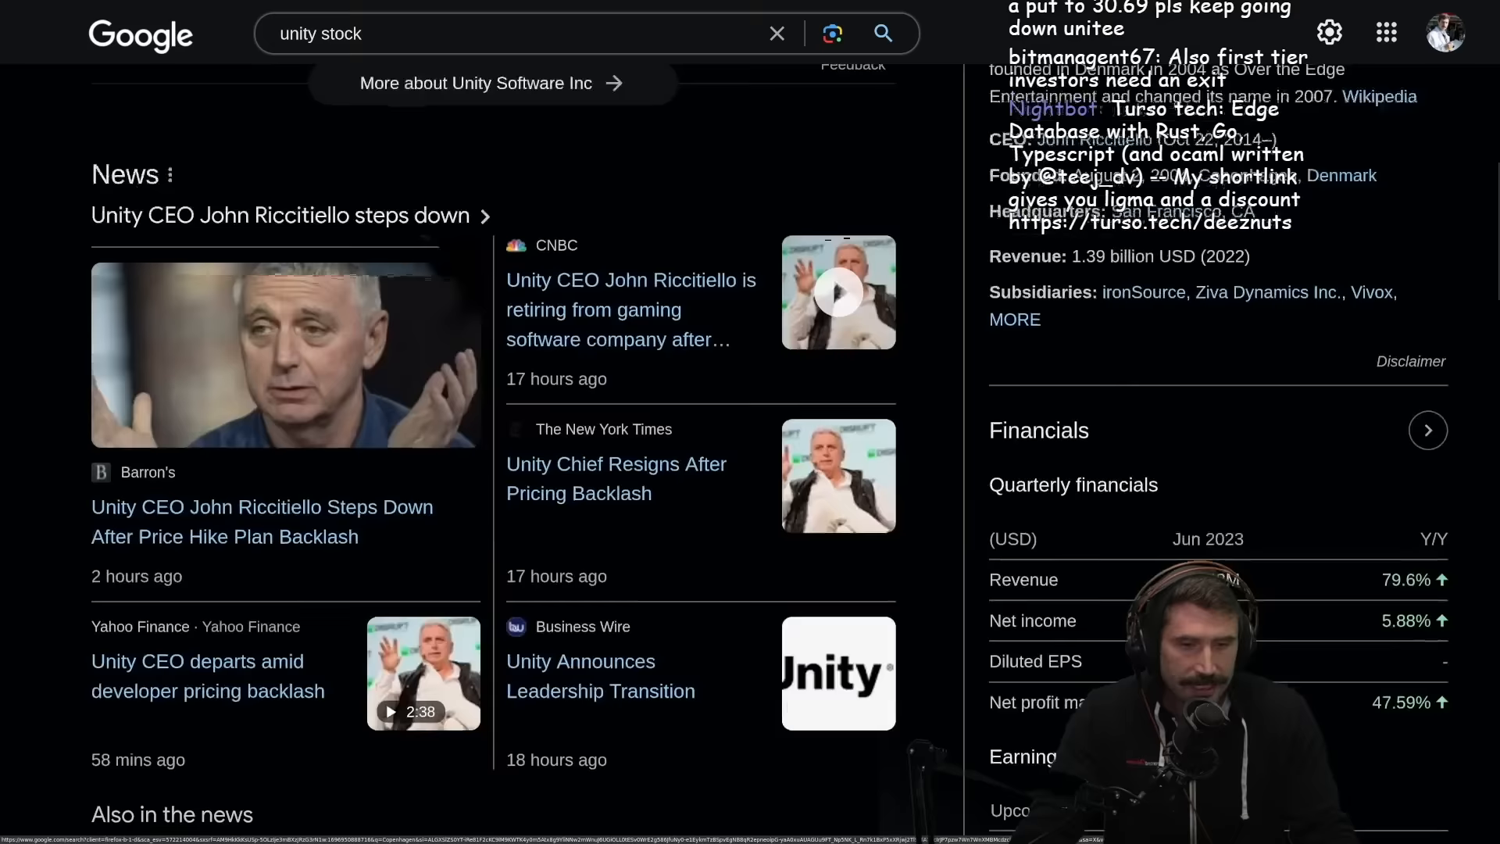
# Step: Bring Unity's quarterly financials into view, highlighting June 2023 net income of -192.16M
pyautogui.scroll(-3)
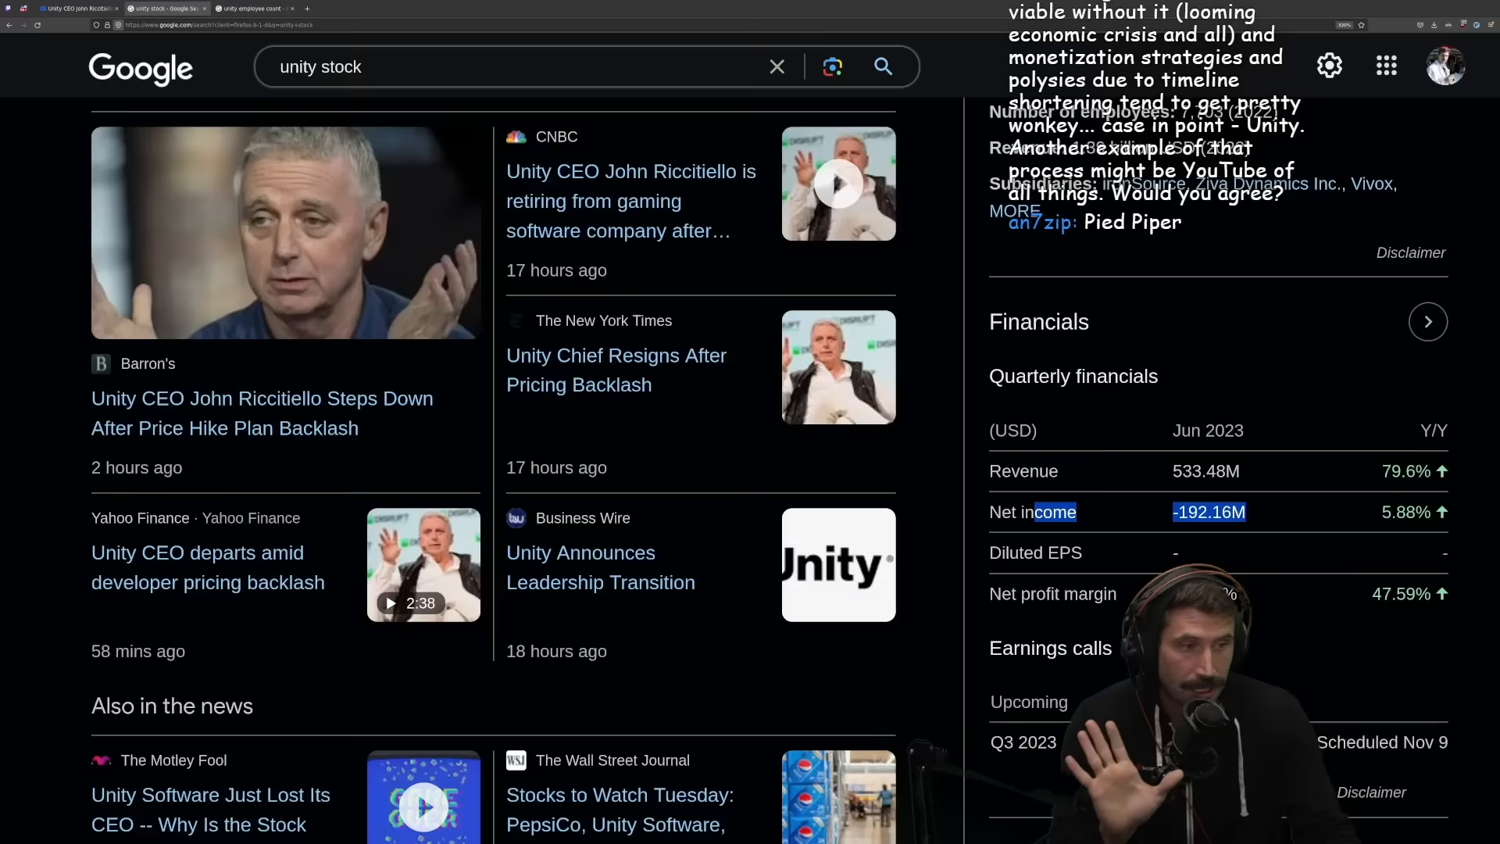
# Step: Return to Unity's chart, Open/High/Low, market cap and About panel, highlighting the P/E value
pyautogui.scroll(-3)
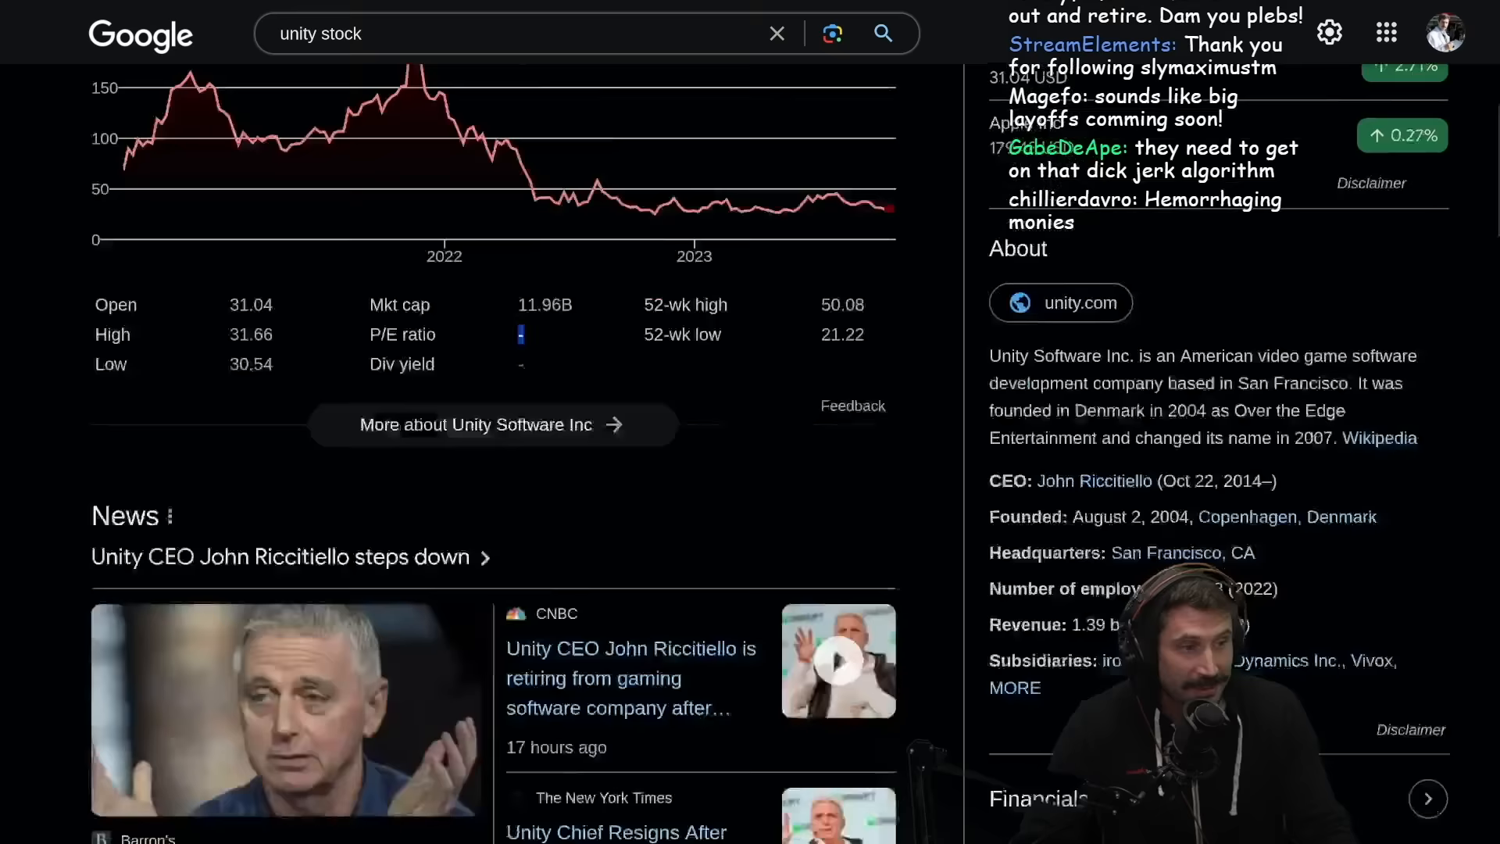
# Step: Tile the Google Unity news results beside the Twitch My Chat window
pyautogui.scroll(-3)
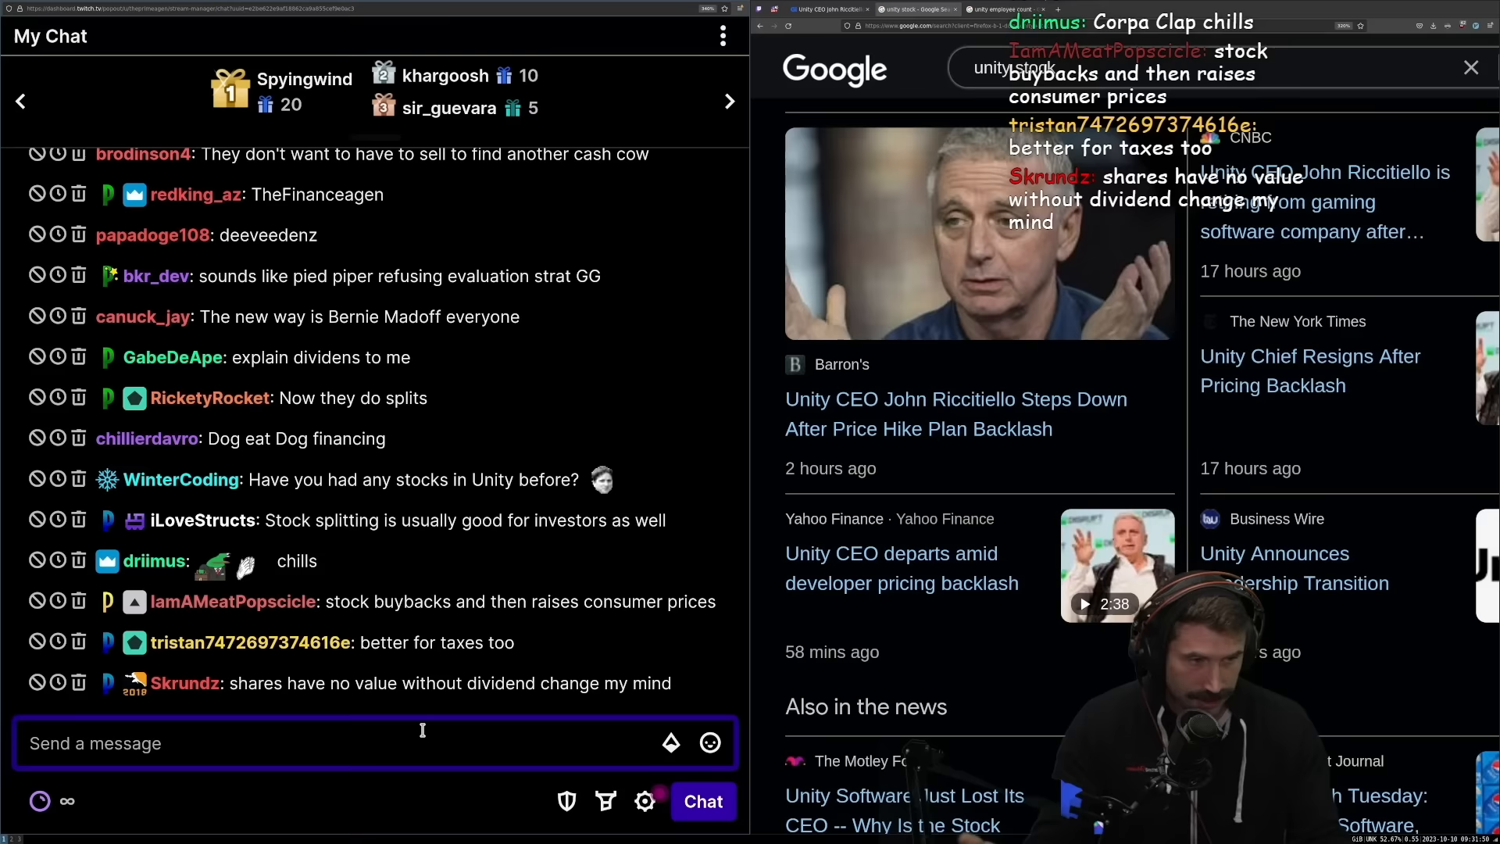
pyautogui.write('50 - 100')
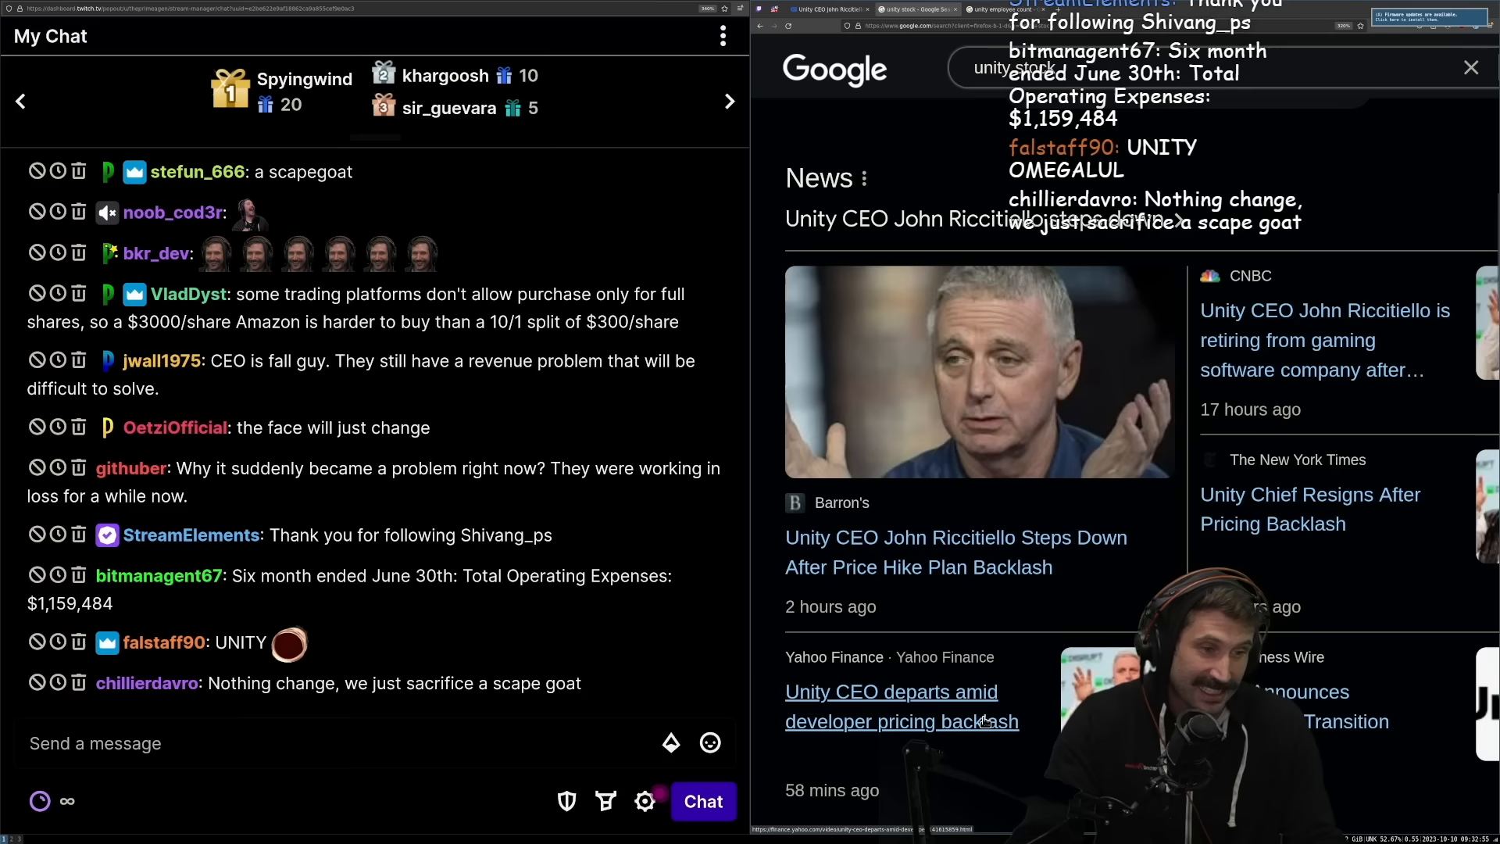
pyautogui.click(376, 742)
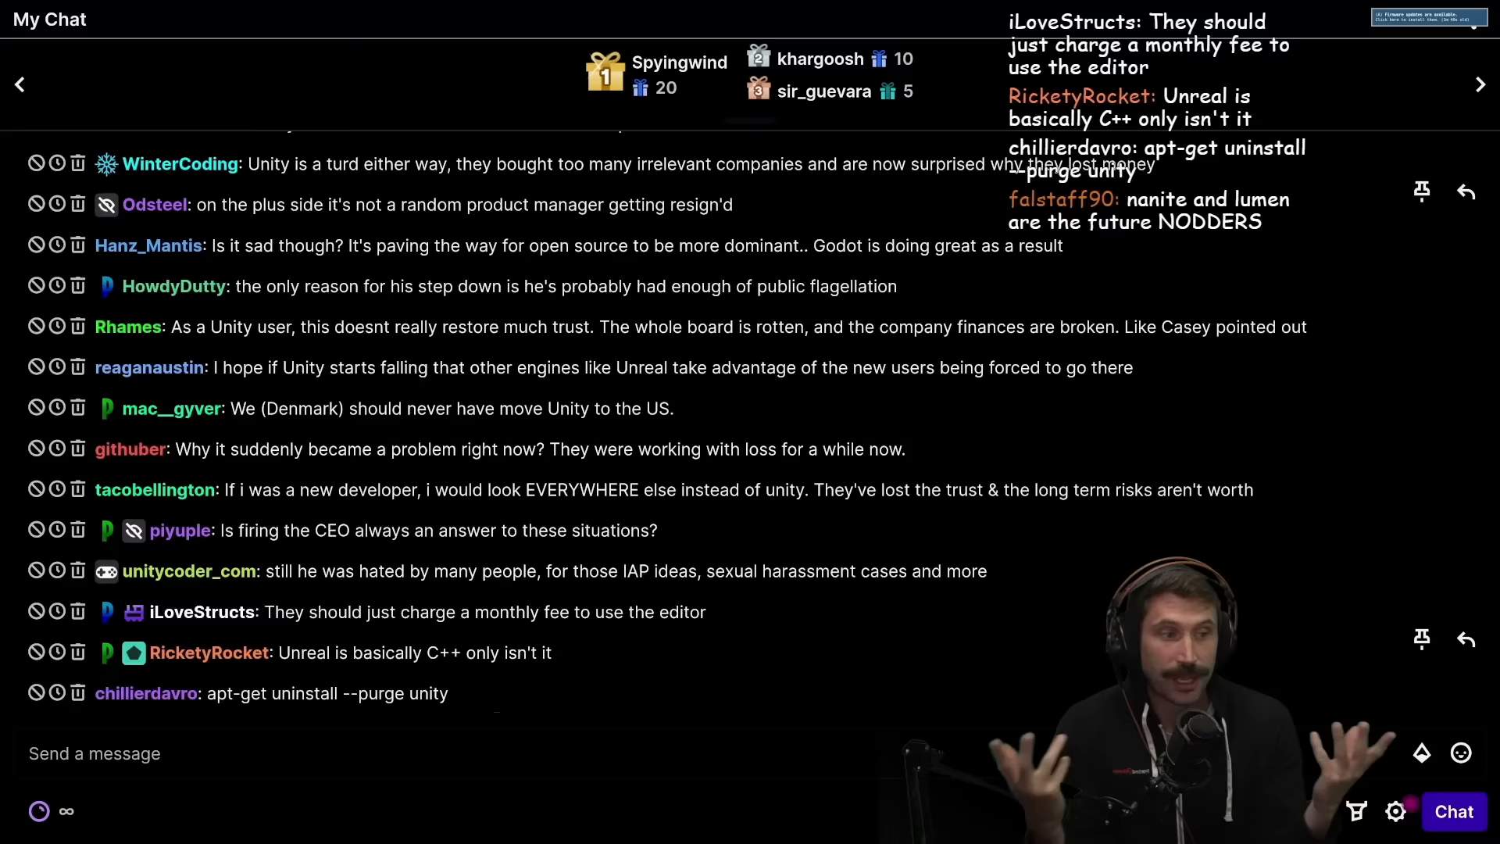
pyautogui.scroll(-3)
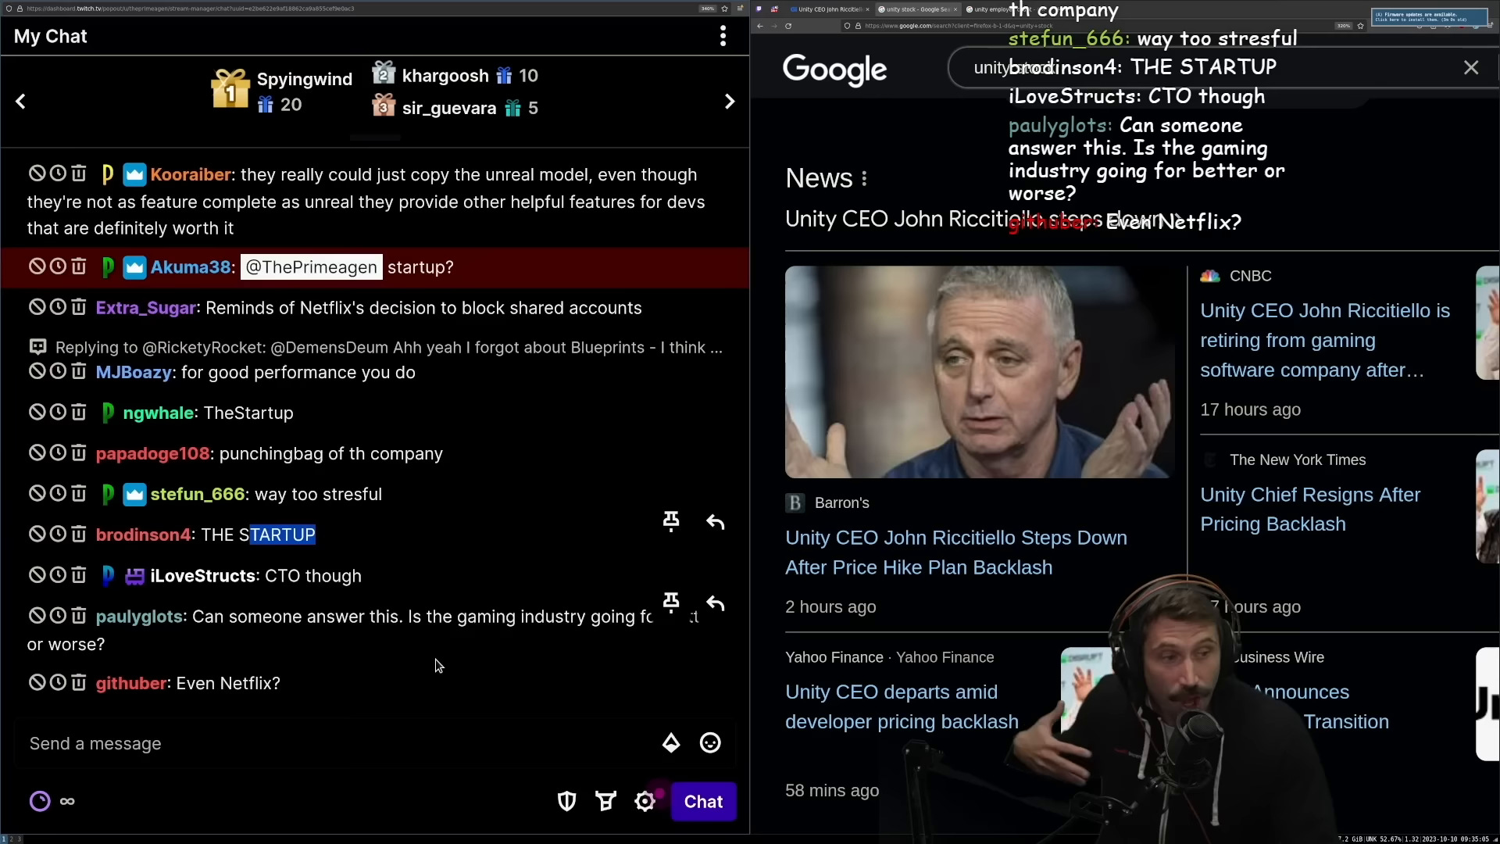
pyautogui.click(335, 743)
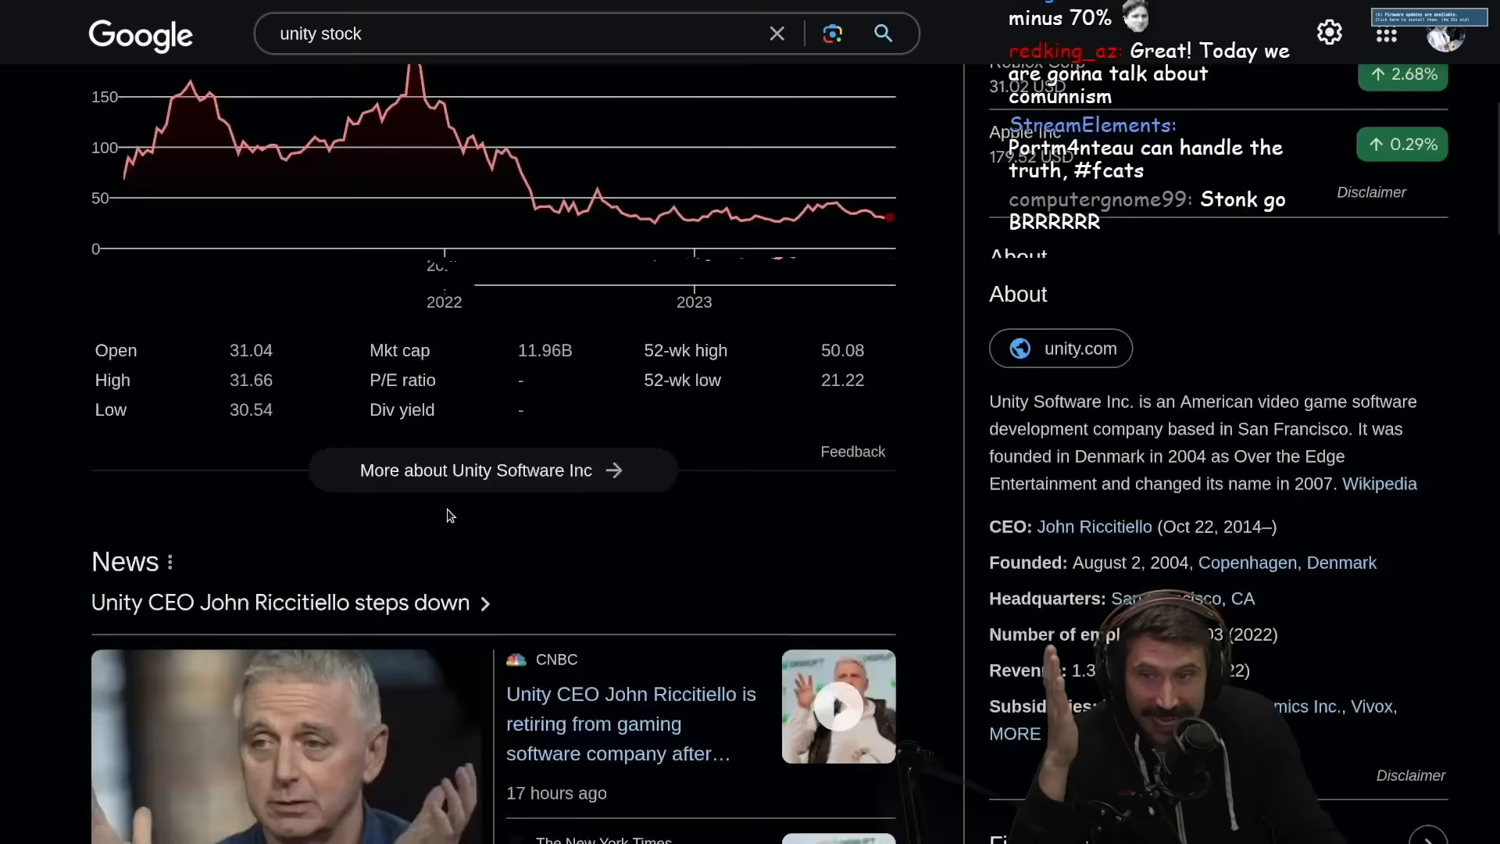
# Step: View Unity's stock chart and About panel in the 'unity stock' search tab
pyautogui.scroll(-3)
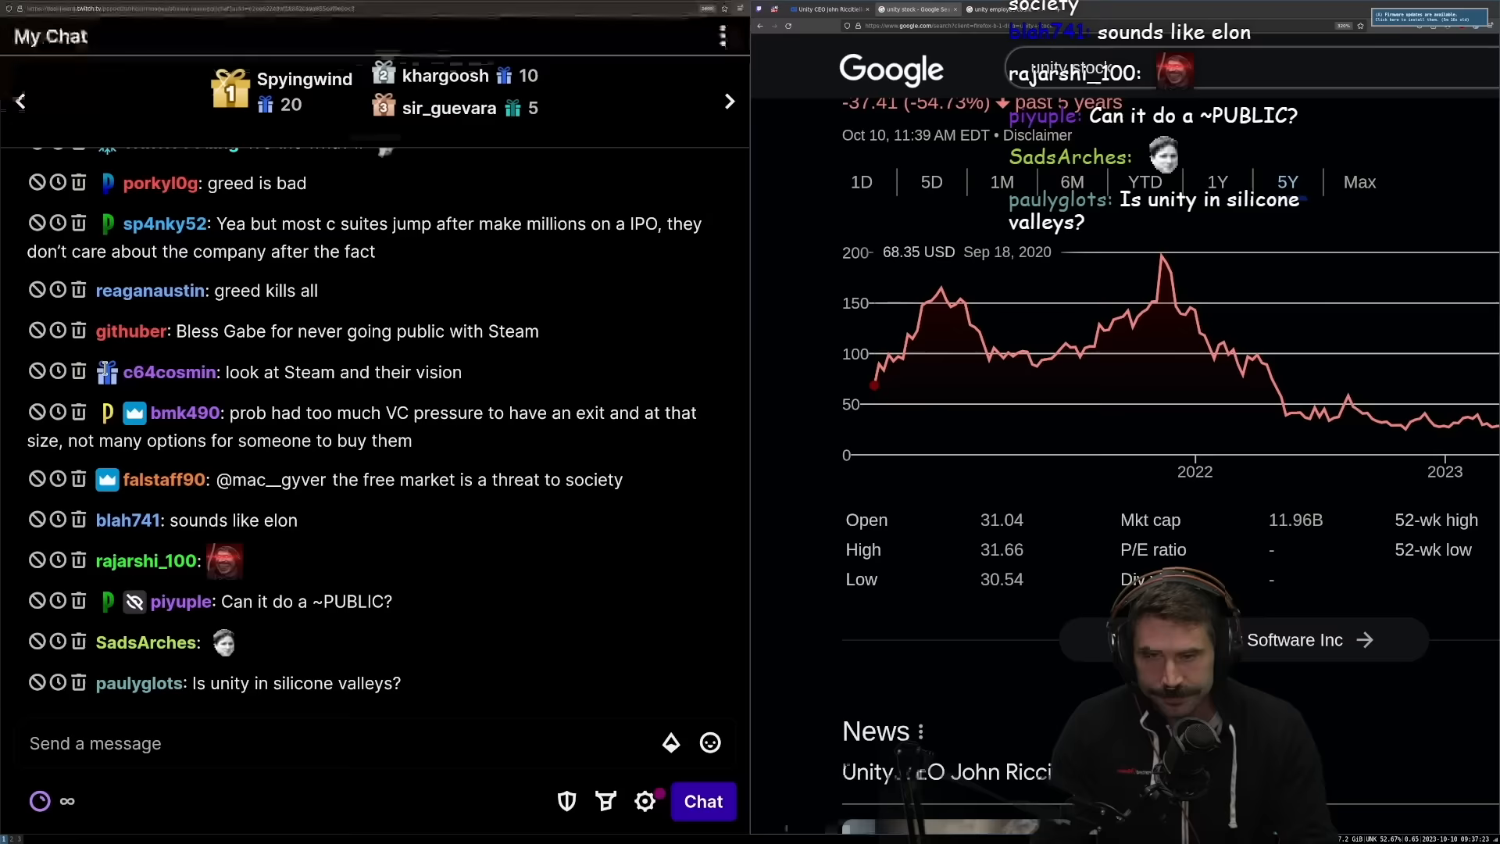
# Step: Show Unity's 5Y chart, down 54.73%, zoomed in beside the Twitch chat panel
pyautogui.click(335, 743)
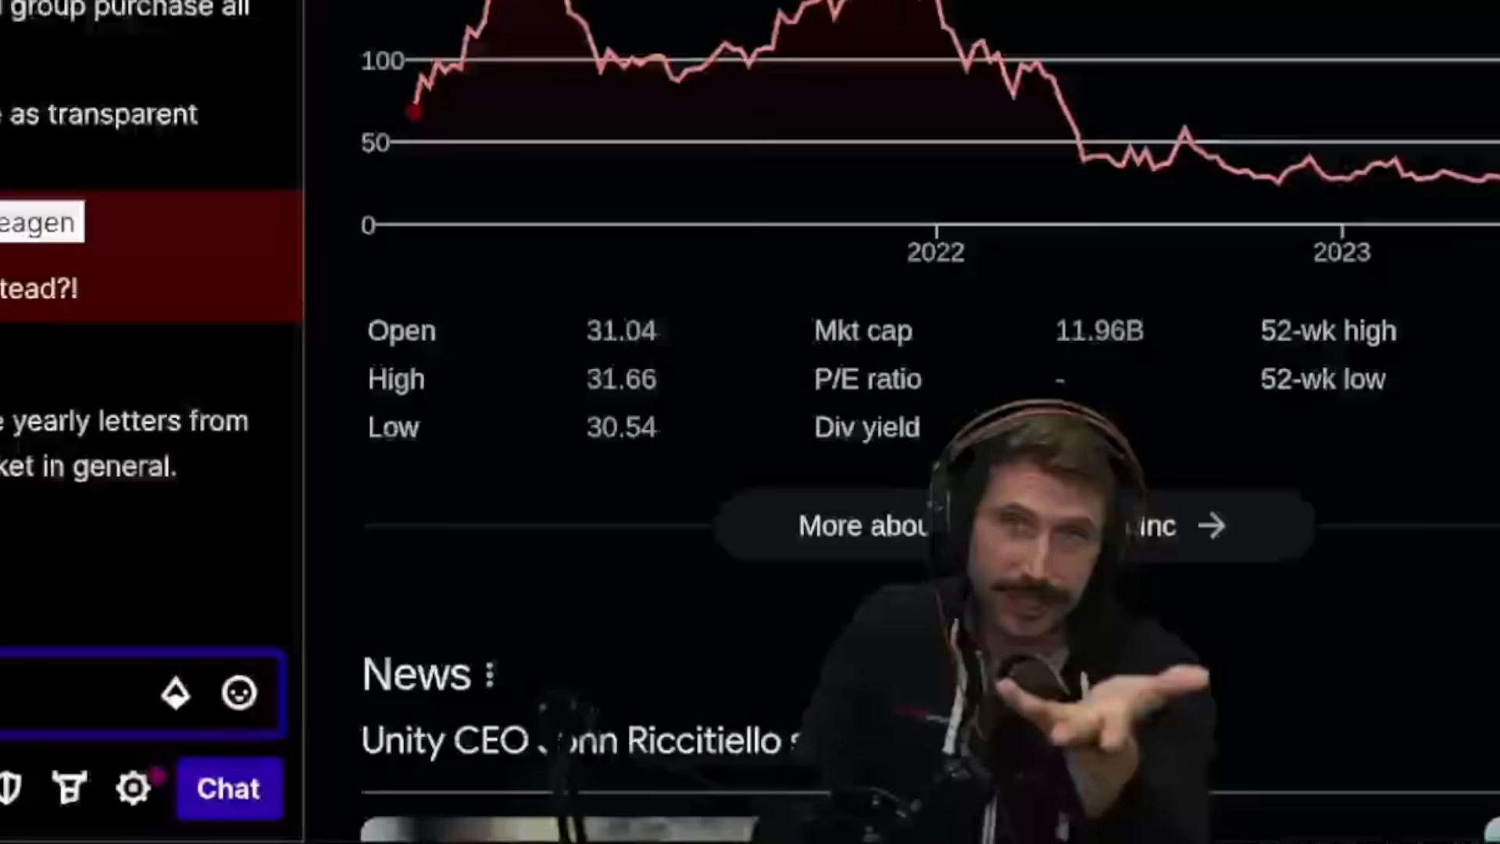
pyautogui.scroll(-3)
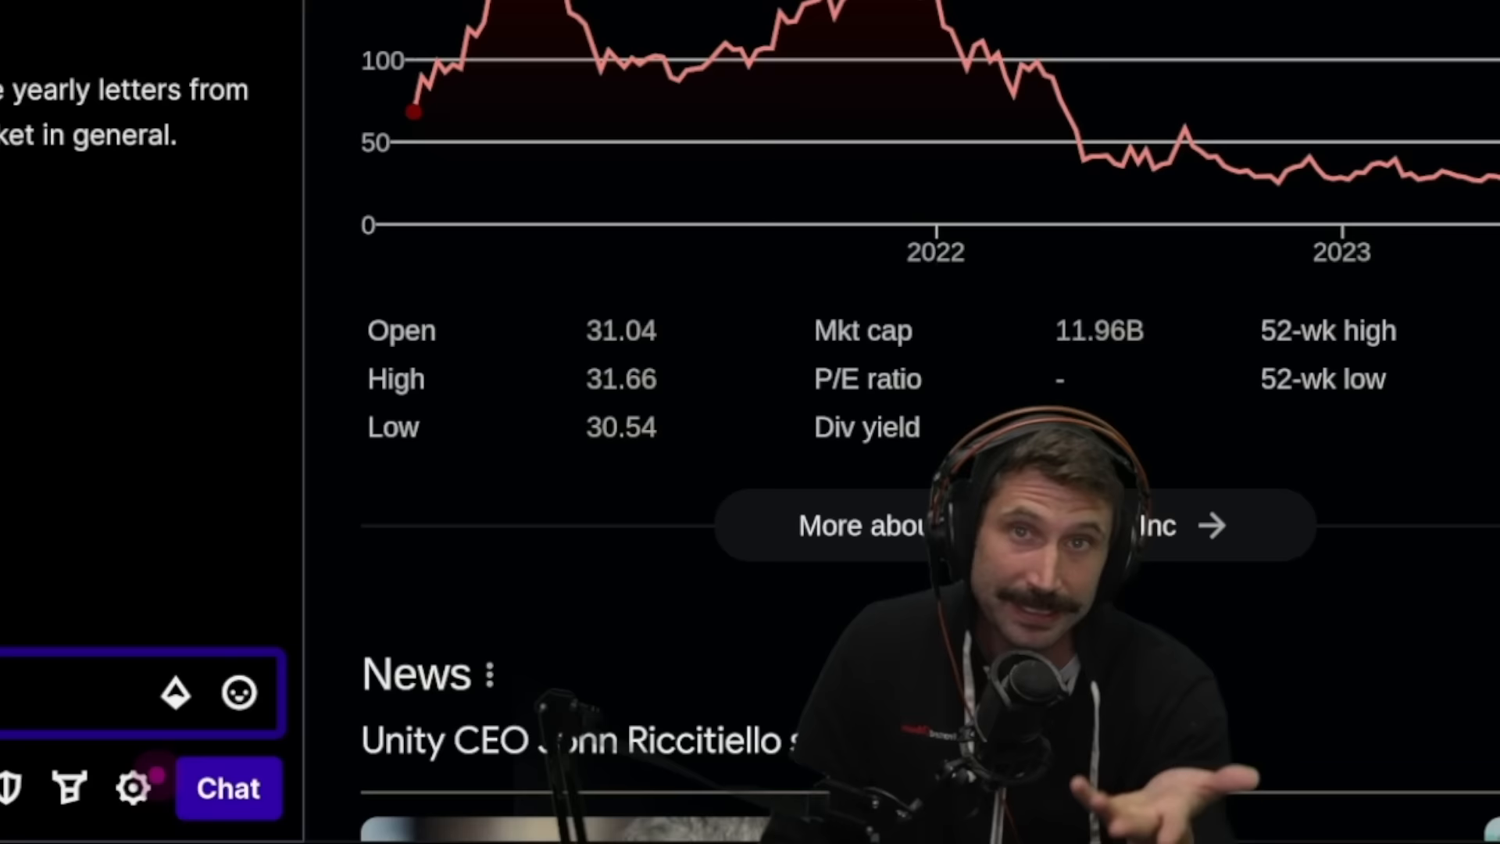